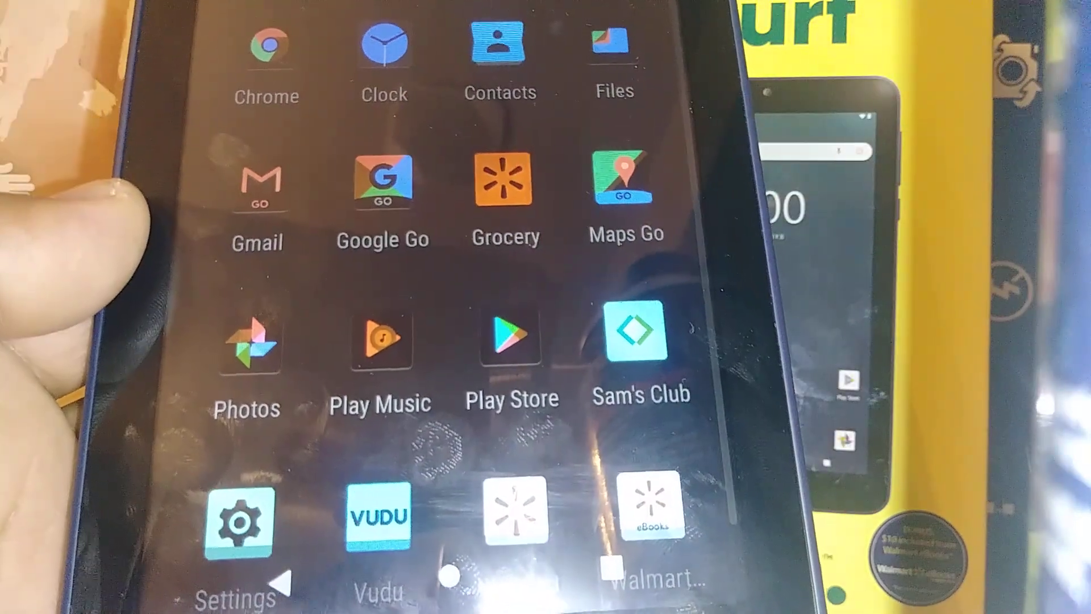
Launch Settings and scroll down to reach the Accessibility section
left_click(240, 519)
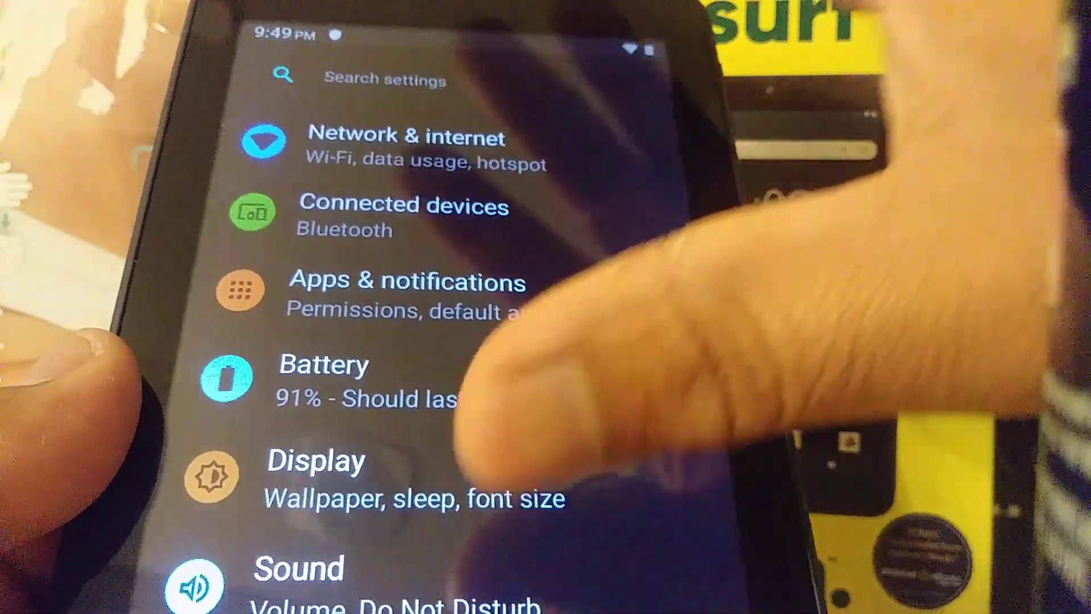
scroll("down", 3)
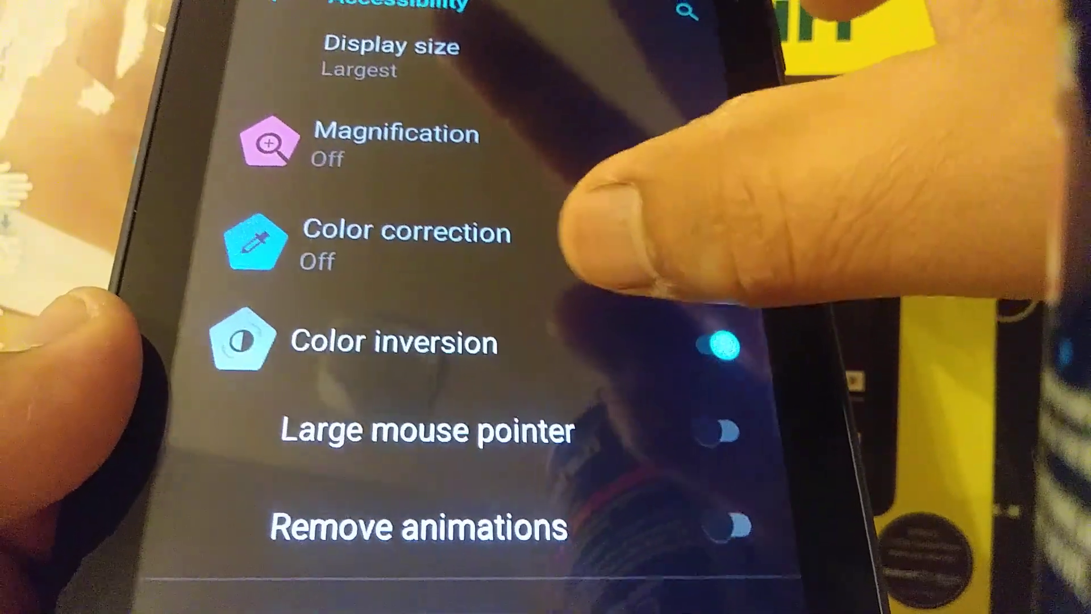
Switch the Color inversion toggle off so the display returns to normal light colors
scroll("down", 3)
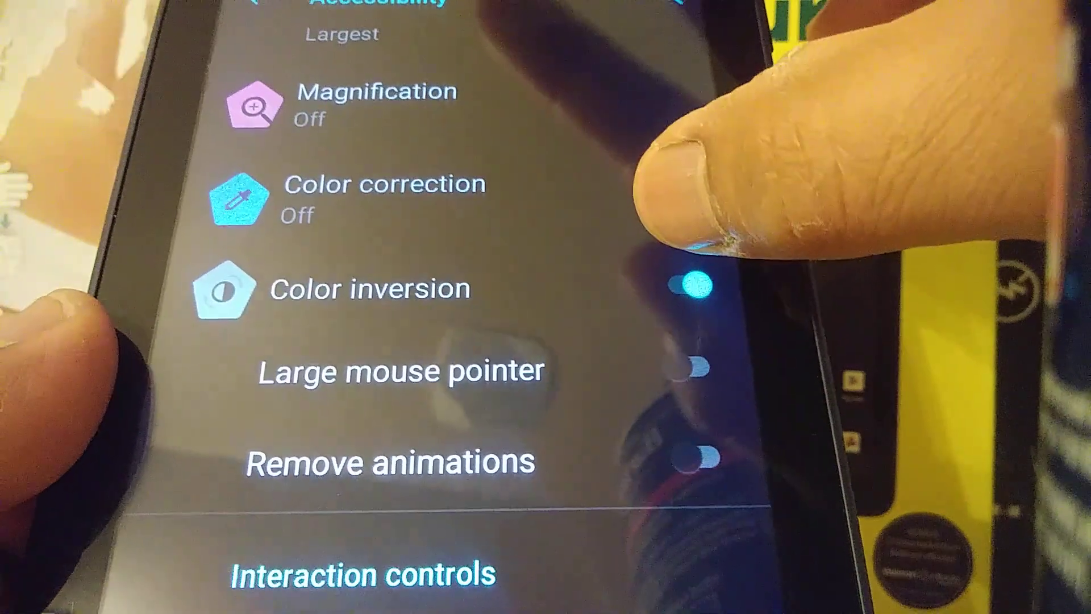
left_click(695, 285)
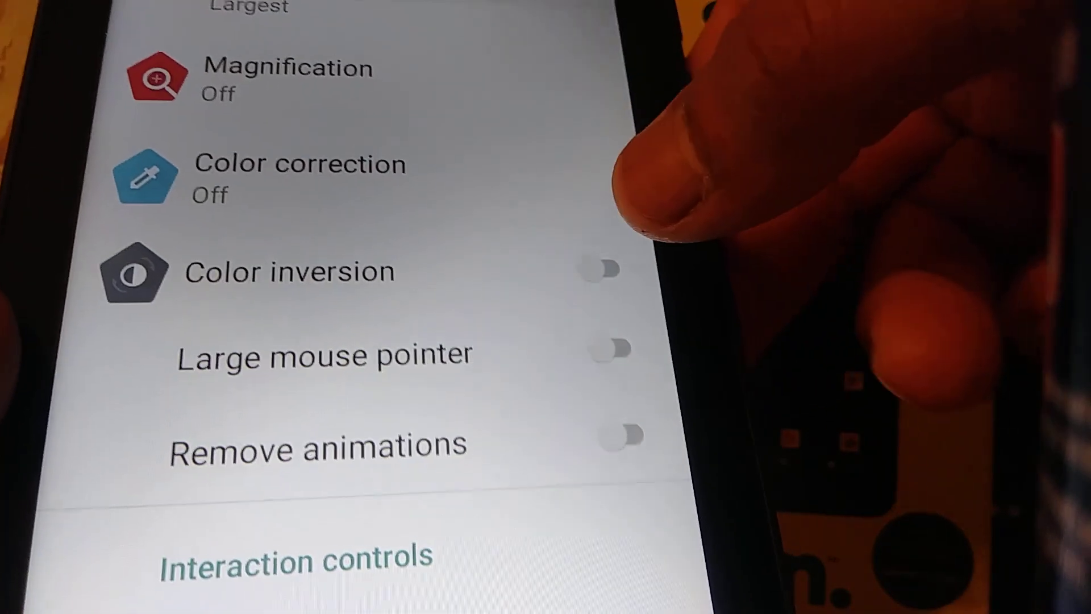
left_click(611, 270)
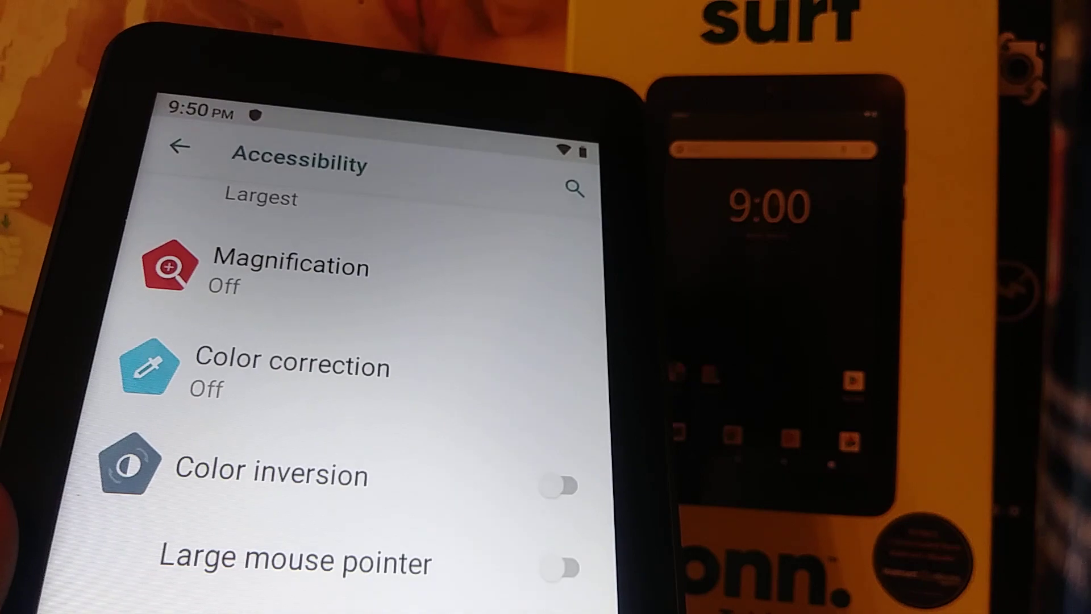
scroll("down", 3)
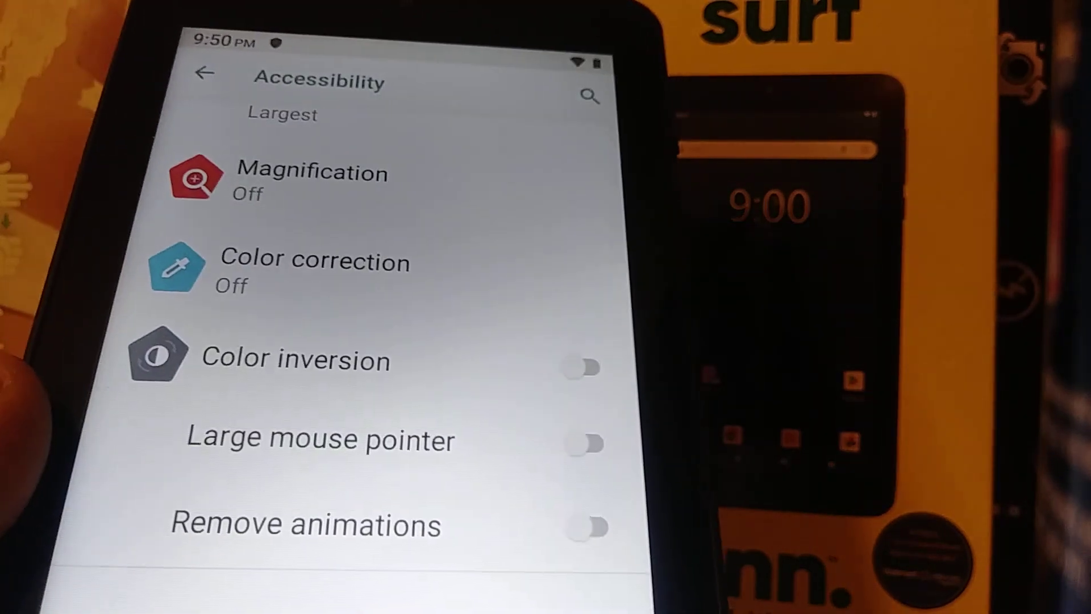